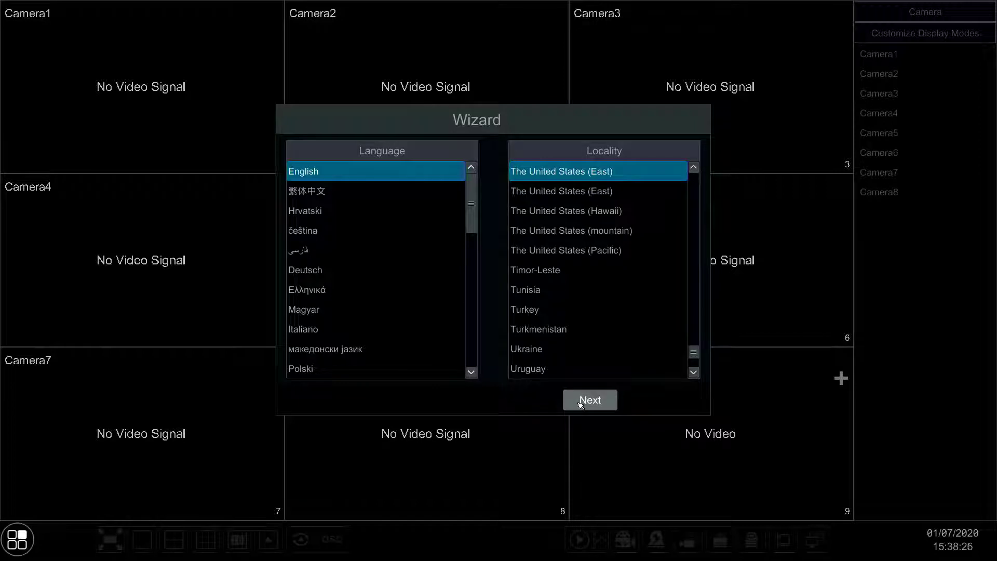
# Accept English language and The United States (East) locality and continue
pyautogui.click(588, 398)
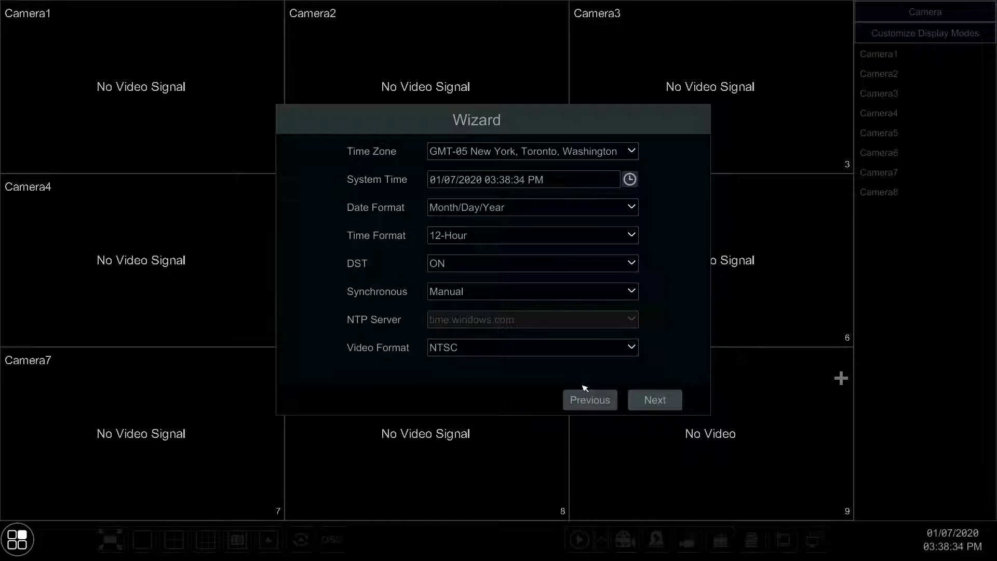
# Set clock synchronisation to NTP from time.windows.com and continue to admin password setup
pyautogui.click(532, 346)
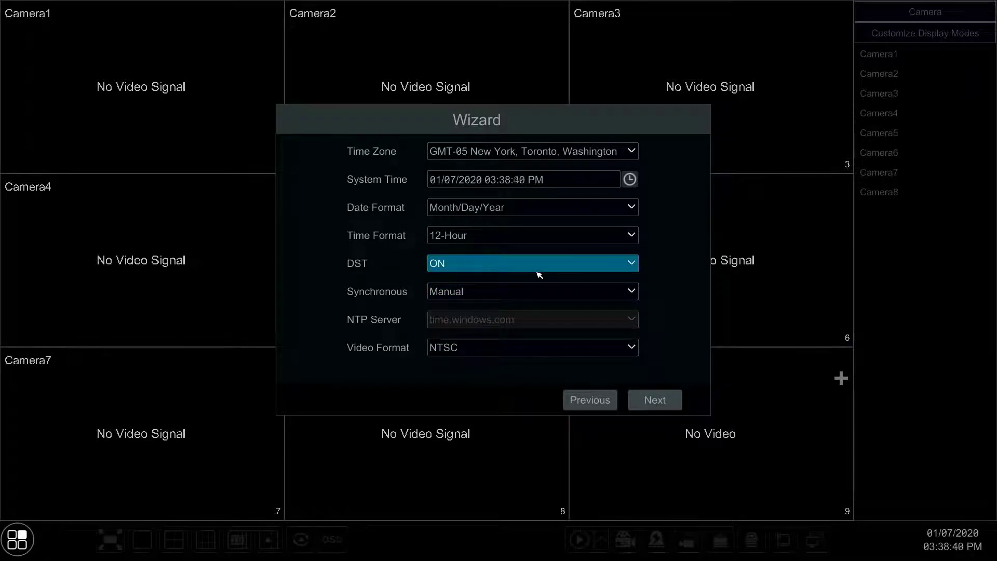
pyautogui.click(532, 290)
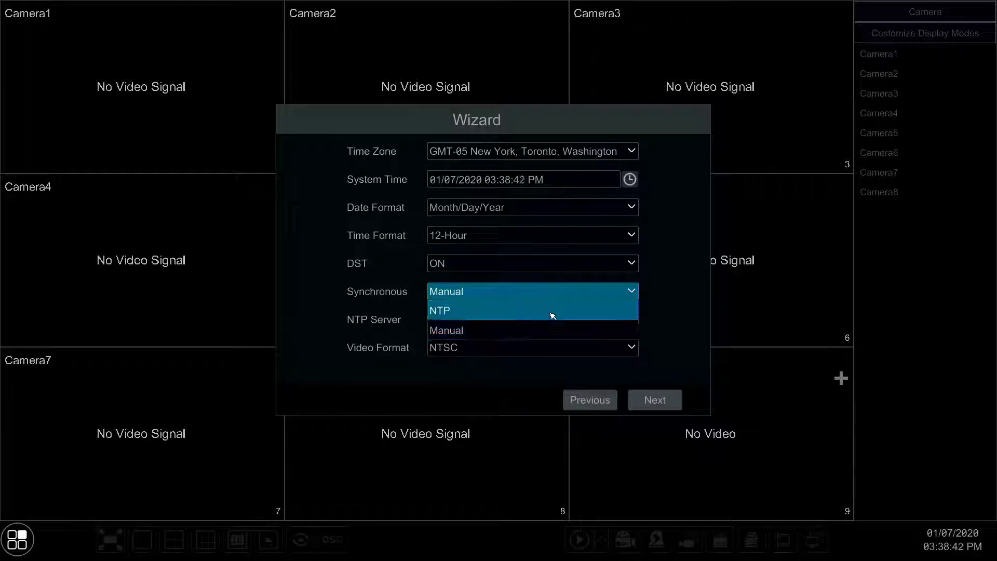
pyautogui.click(440, 310)
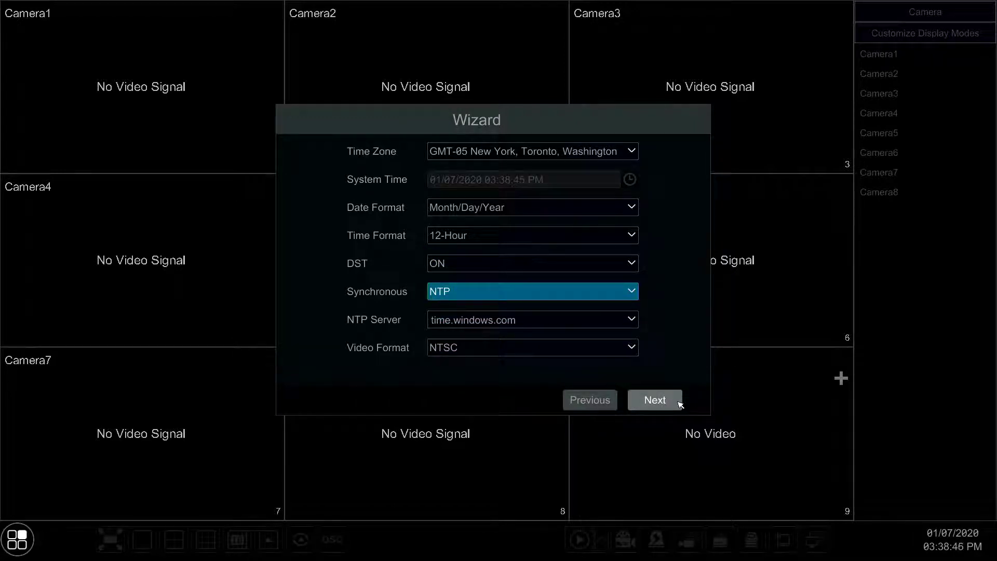
pyautogui.click(654, 400)
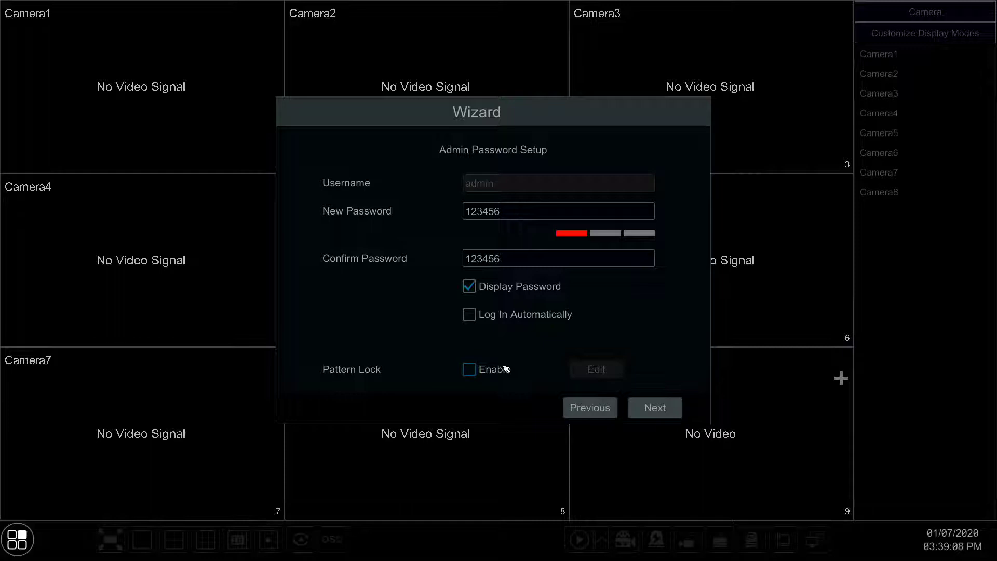
pyautogui.click(469, 369)
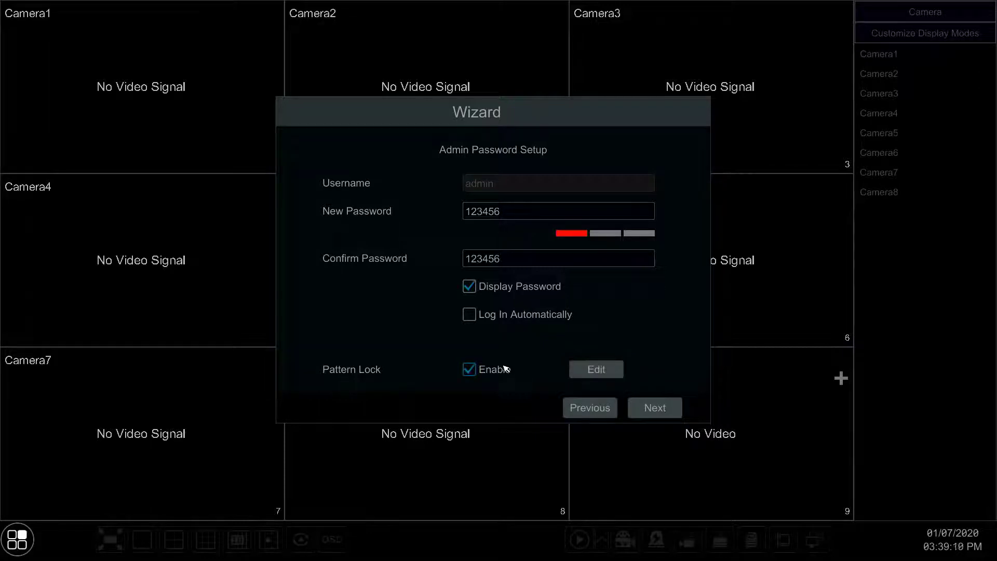
pyautogui.click(469, 369)
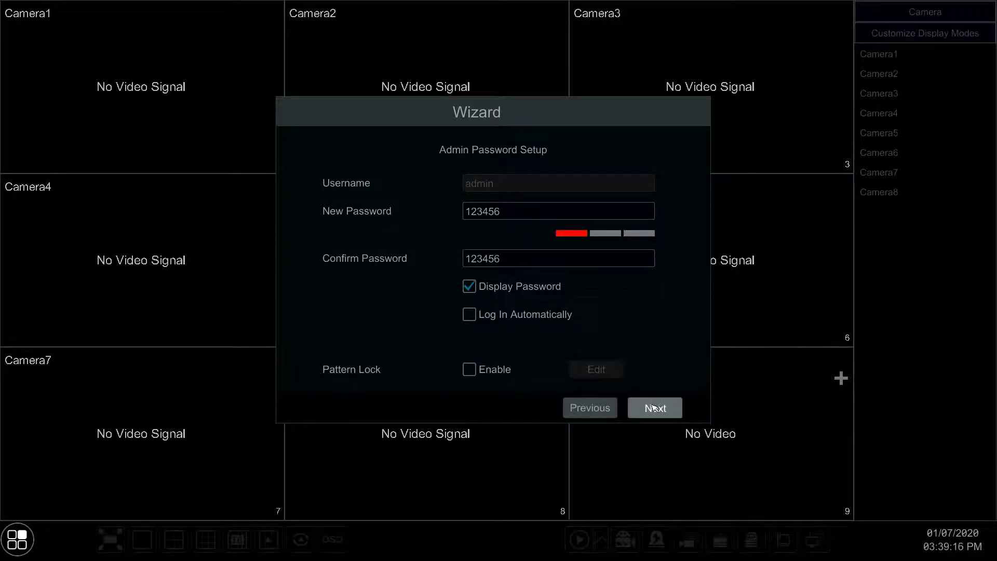
pyautogui.click(654, 407)
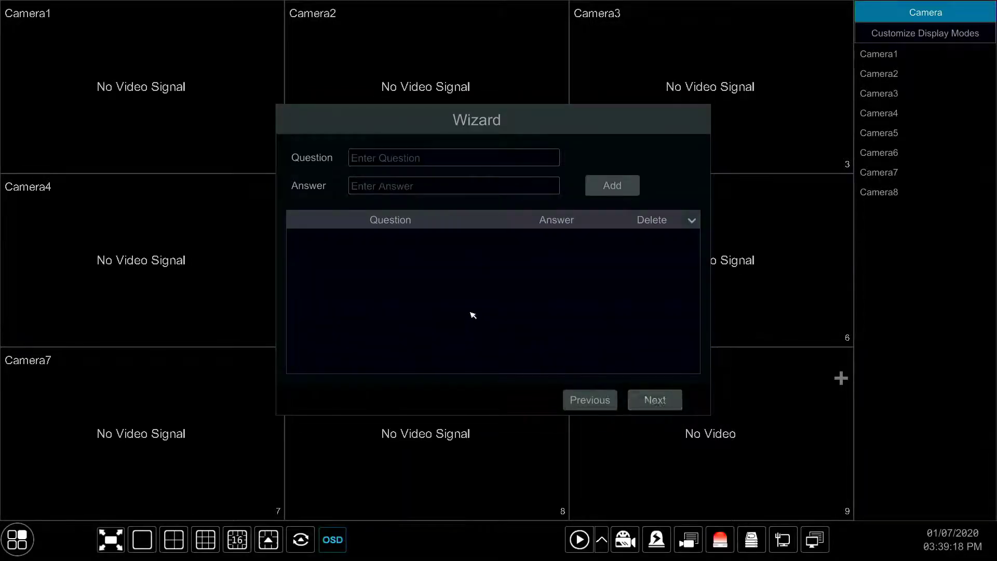
pyautogui.moveTo(444, 222)
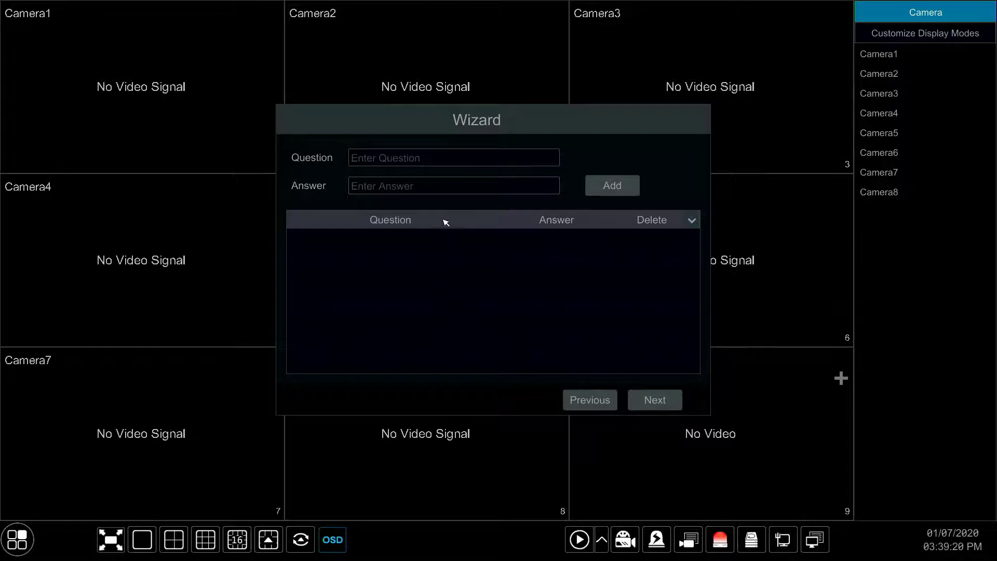
# Leave the security question list empty and continue to Disk Settings
pyautogui.click(453, 158)
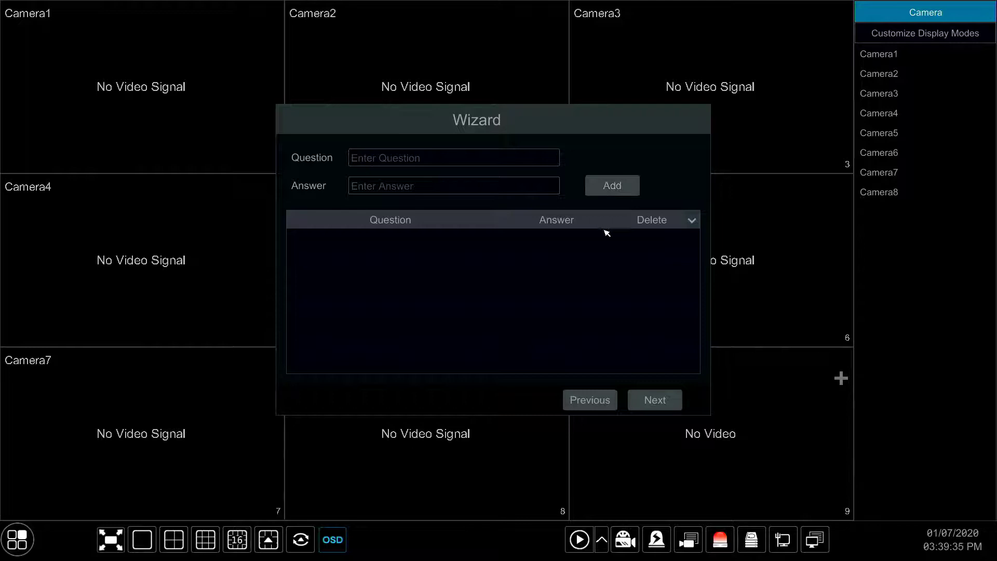
pyautogui.click(654, 398)
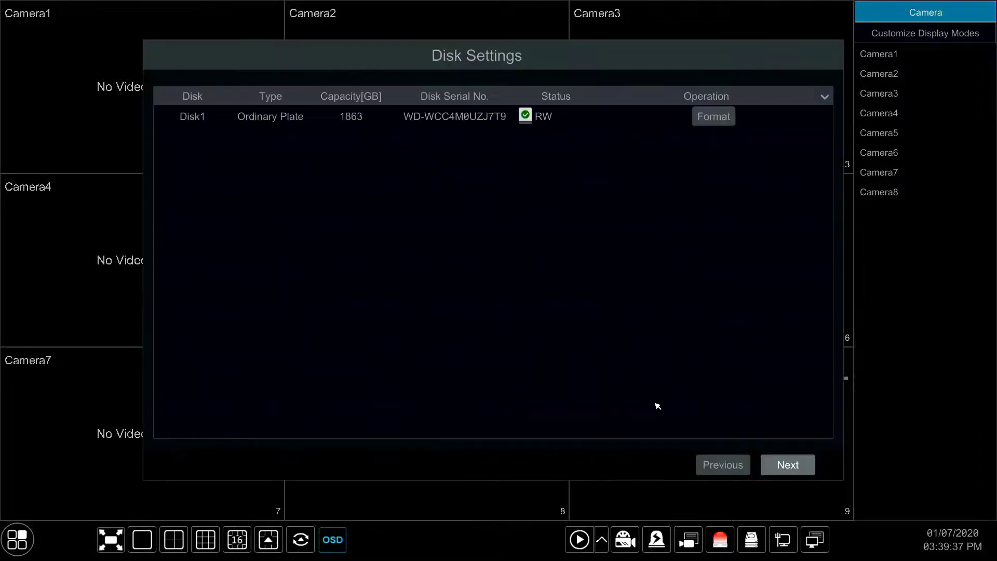
pyautogui.moveTo(360, 121)
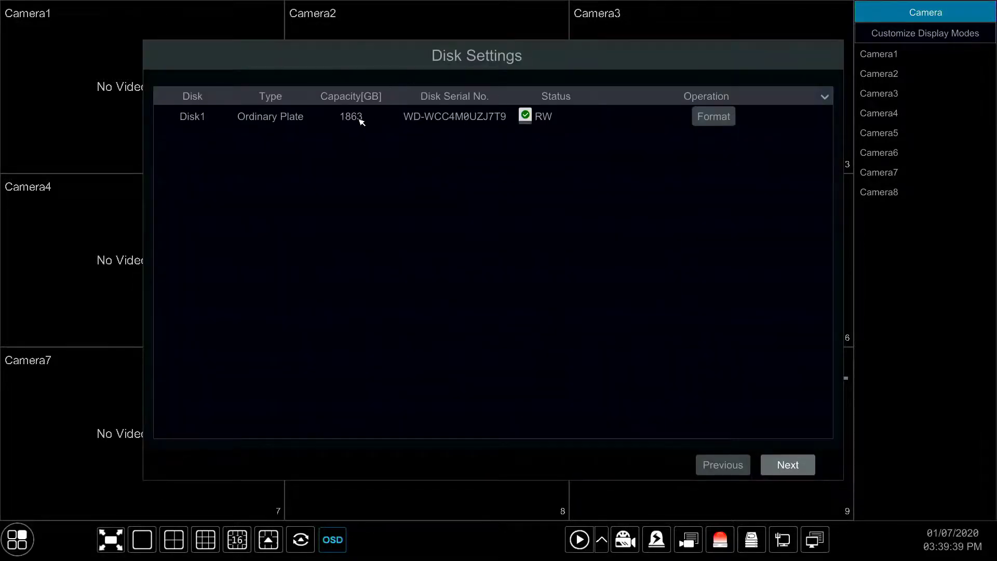
pyautogui.moveTo(500, 124)
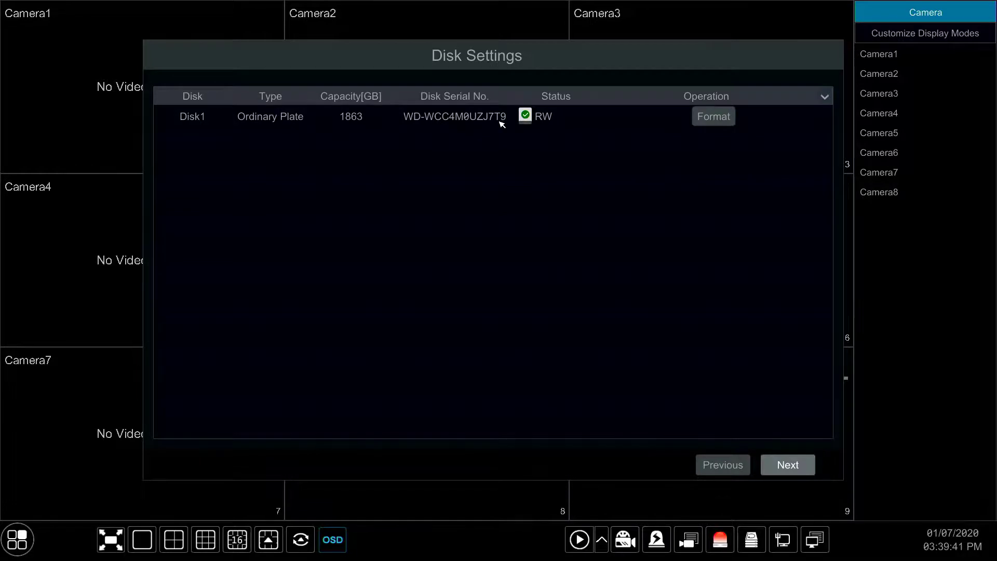
pyautogui.moveTo(532, 124)
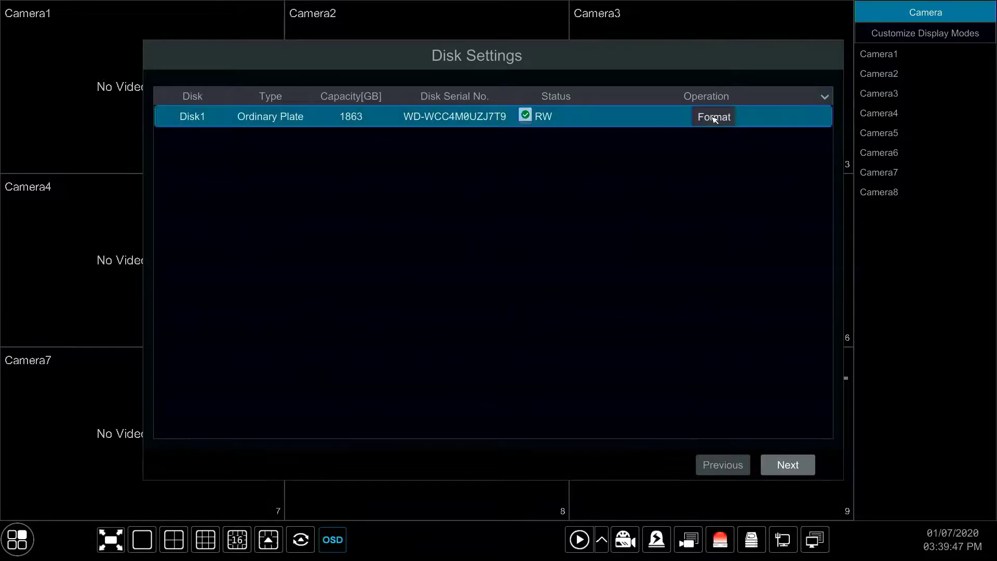
# Request formatting of Disk1, raising the data-clearing warning
pyautogui.click(712, 117)
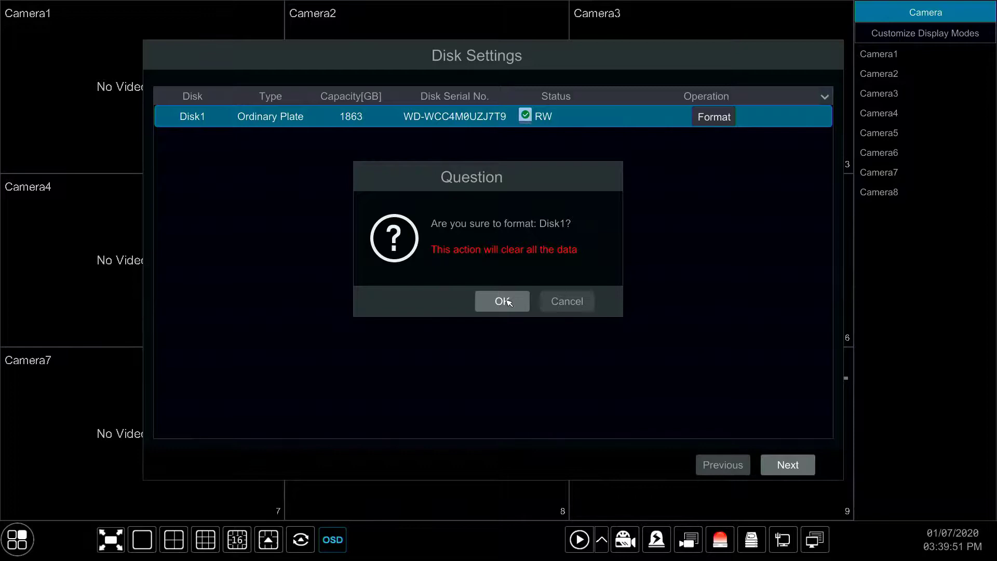
# Confirm erasing Disk1 and authorise formatting with the admin username and password
pyautogui.click(501, 301)
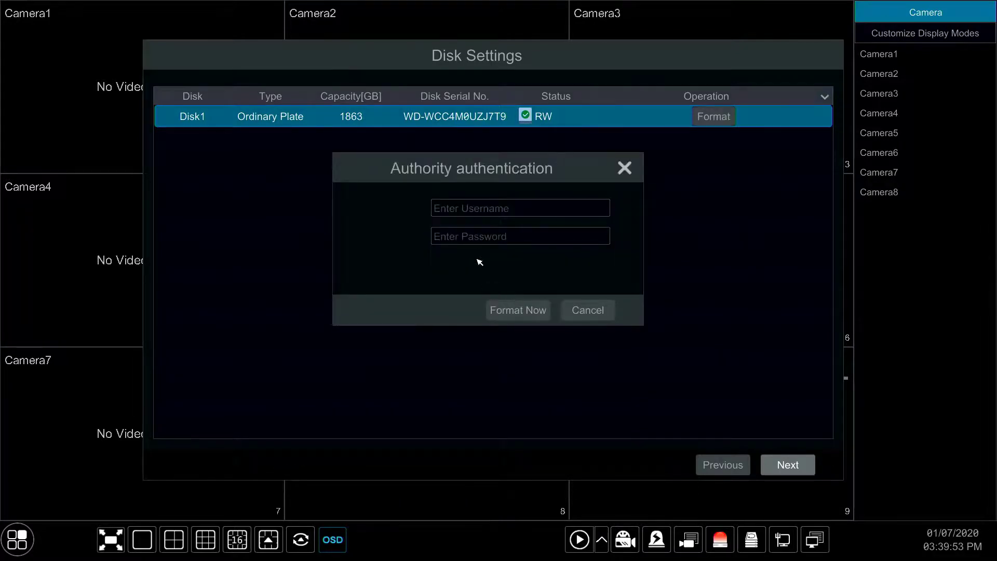
pyautogui.click(519, 208)
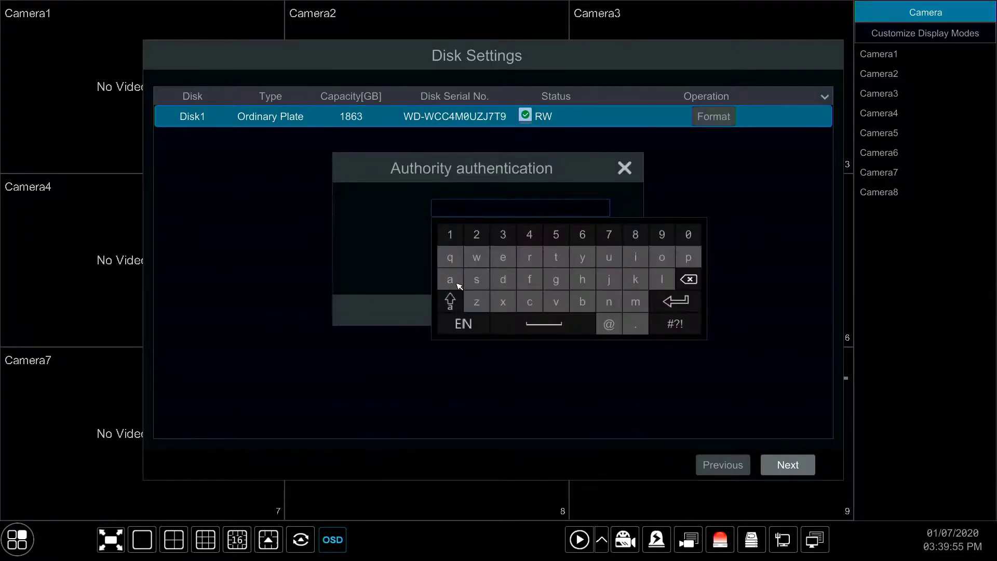
pyautogui.click(502, 278)
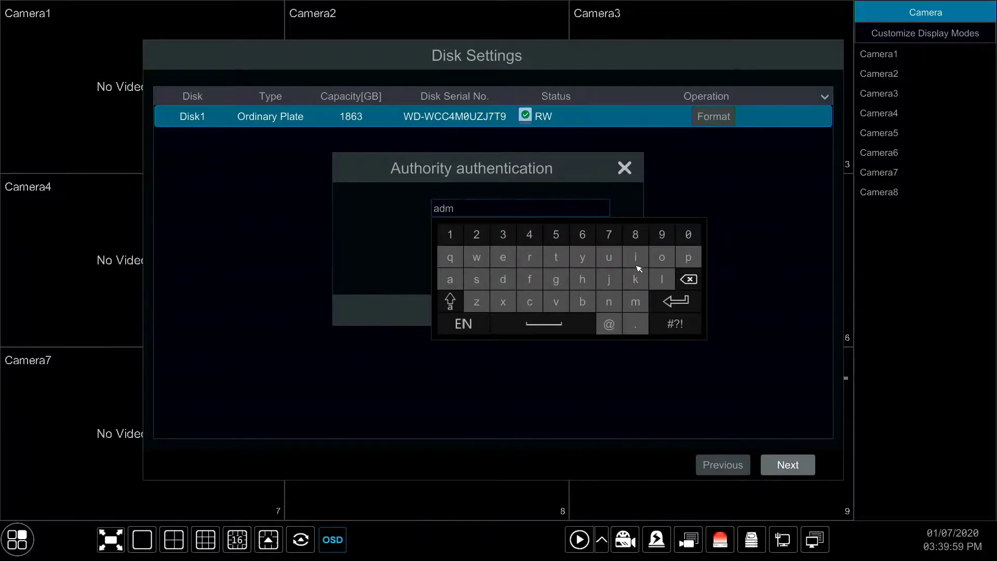
pyautogui.write('in')
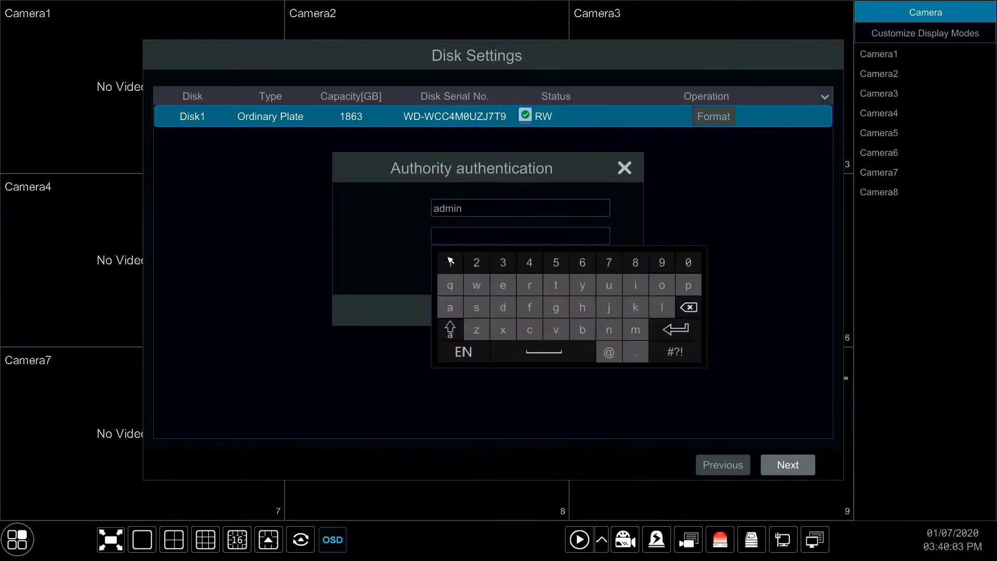
pyautogui.click(501, 262)
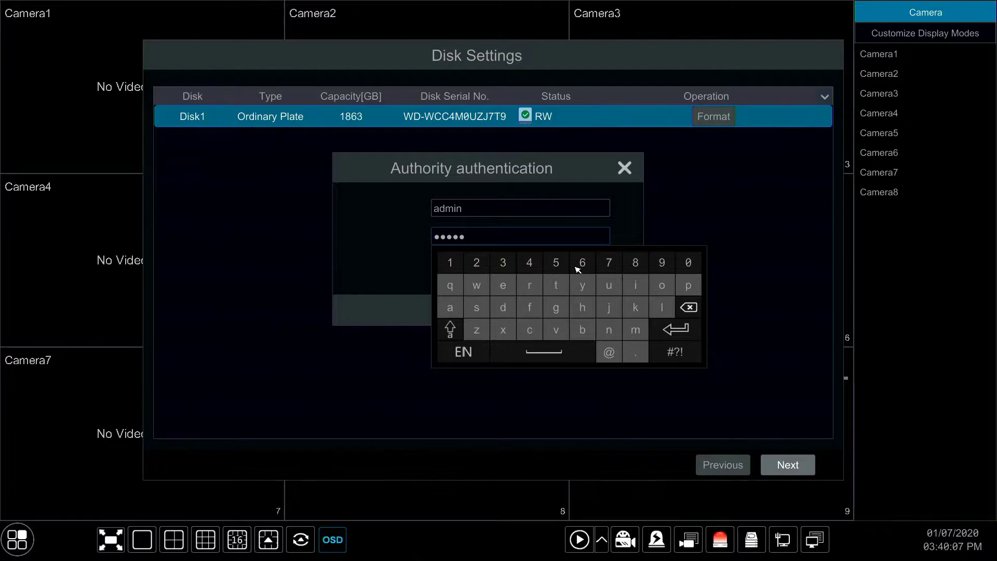
pyautogui.click(690, 342)
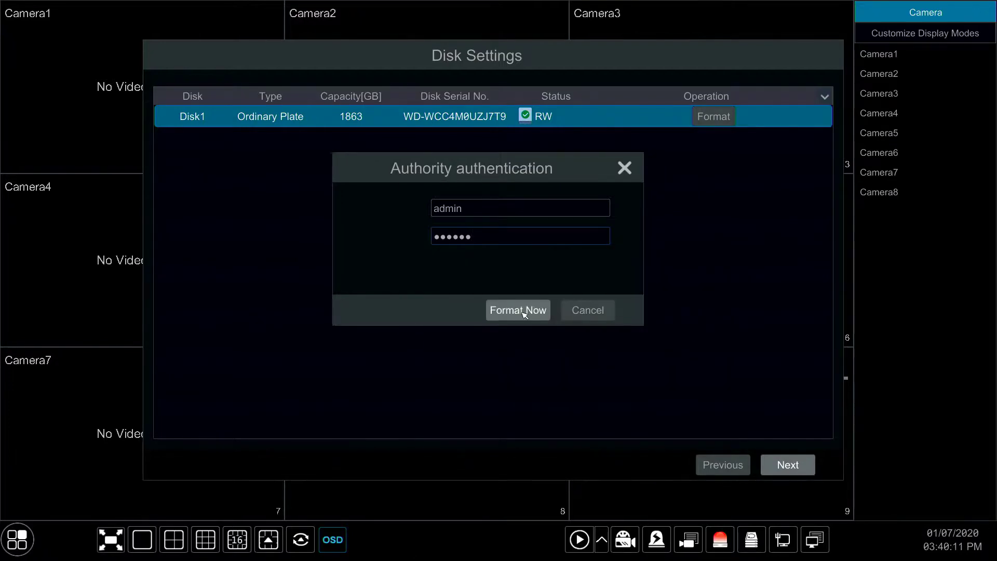
pyautogui.click(517, 309)
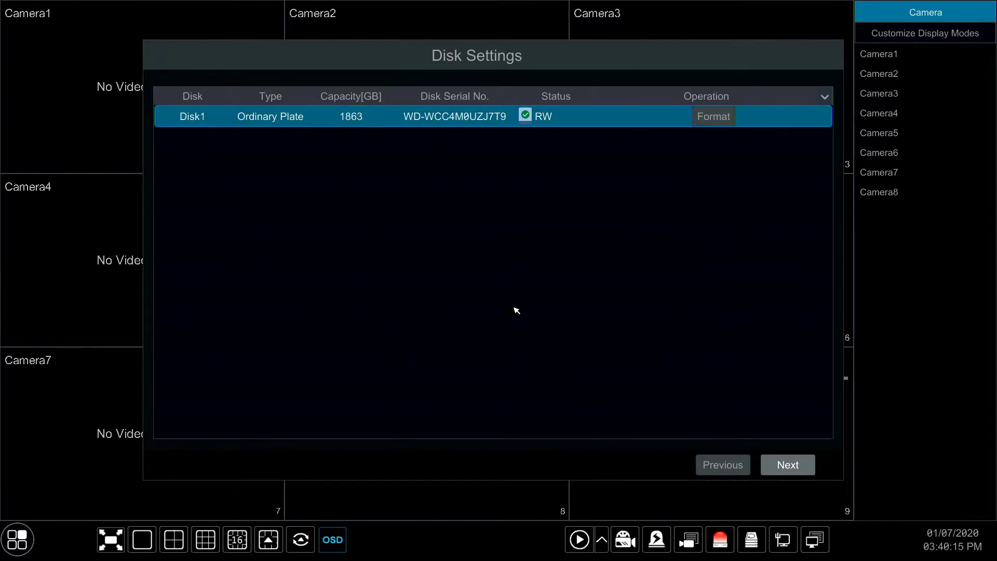
pyautogui.moveTo(563, 113)
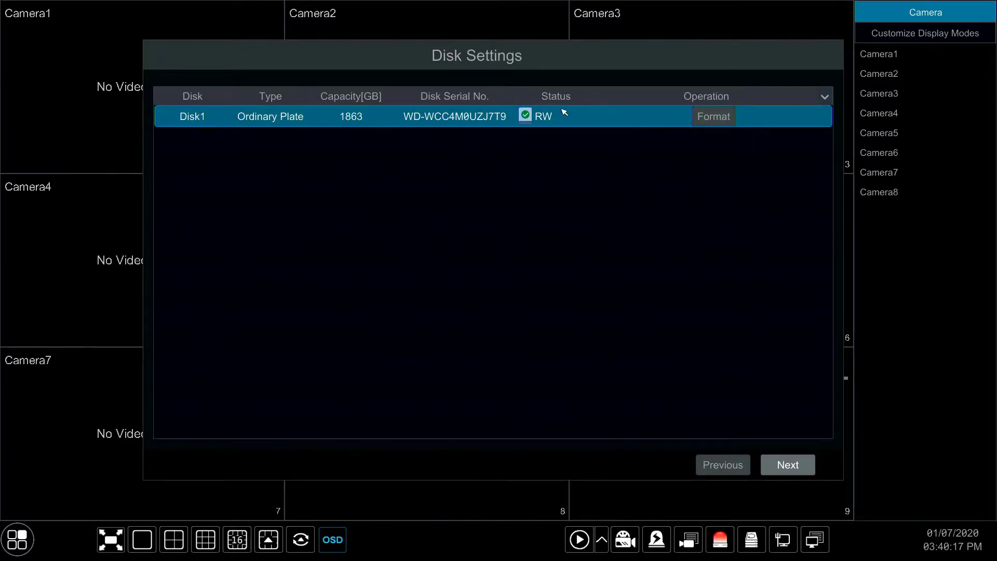
pyautogui.moveTo(687, 387)
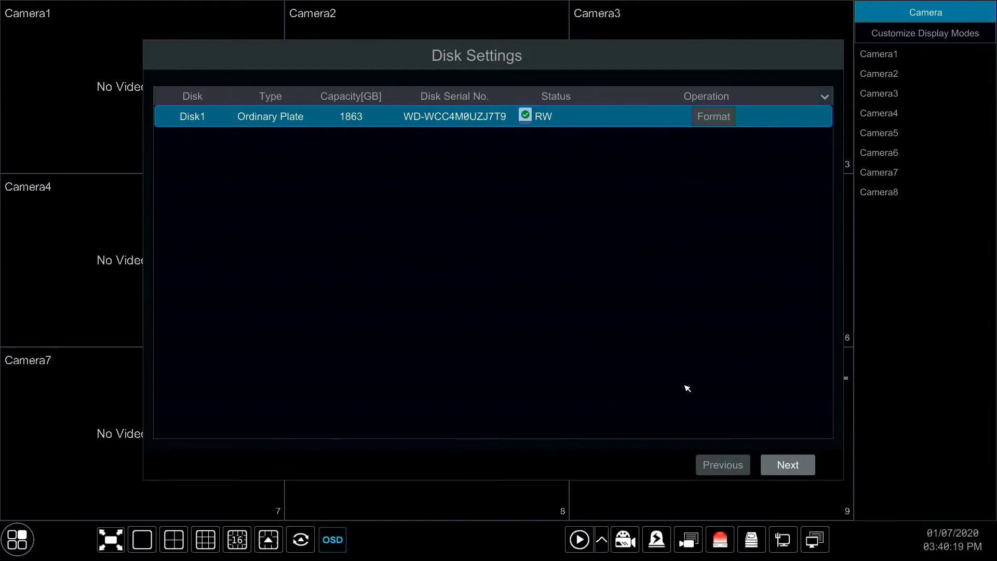
# Leave Disk Settings and finish the setup wizard
pyautogui.click(787, 464)
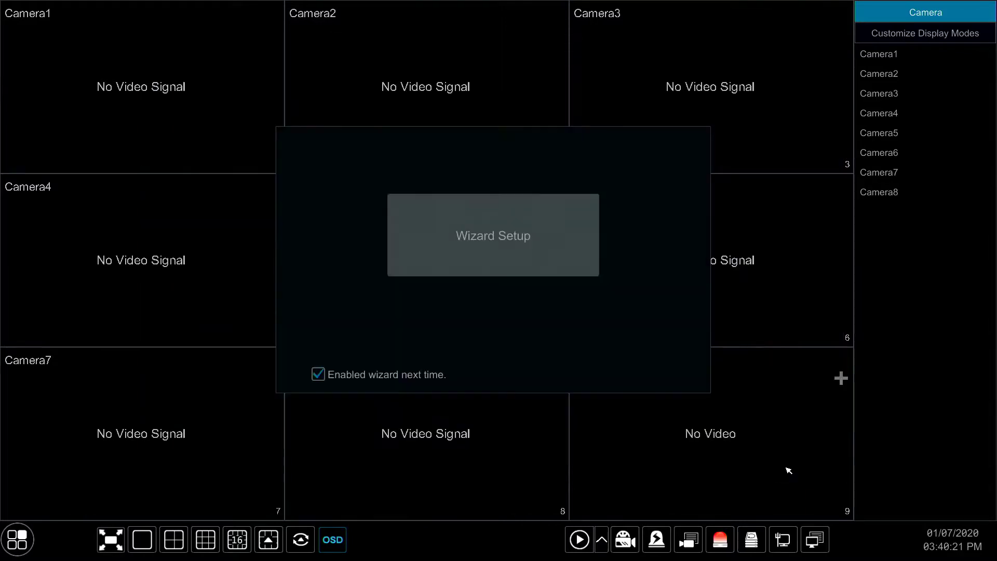